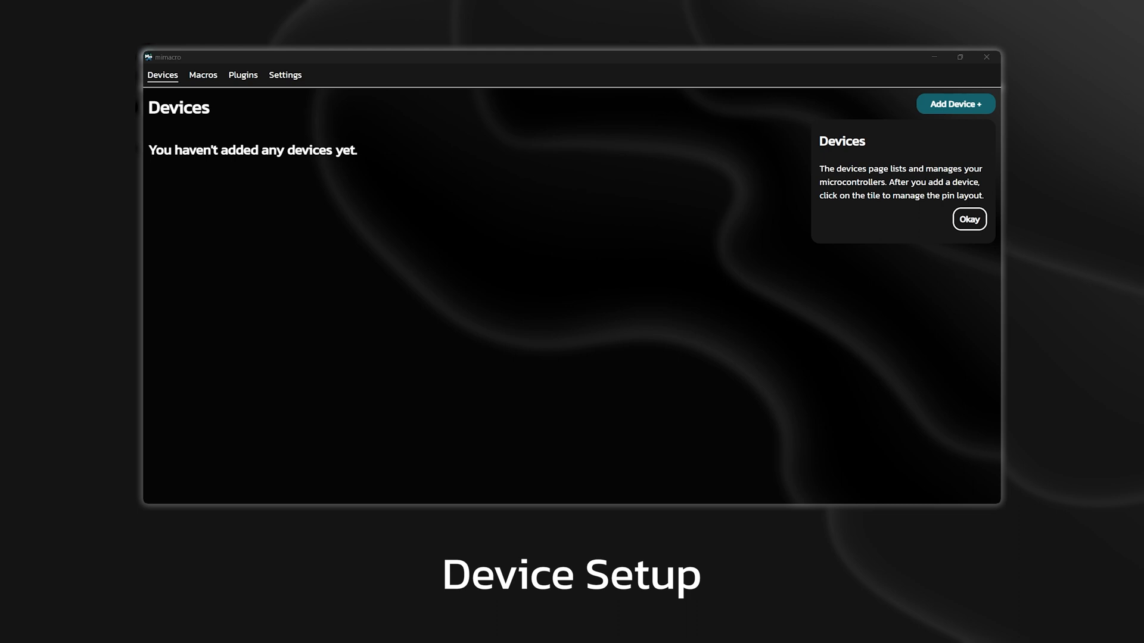
mouse_move(755, 195)
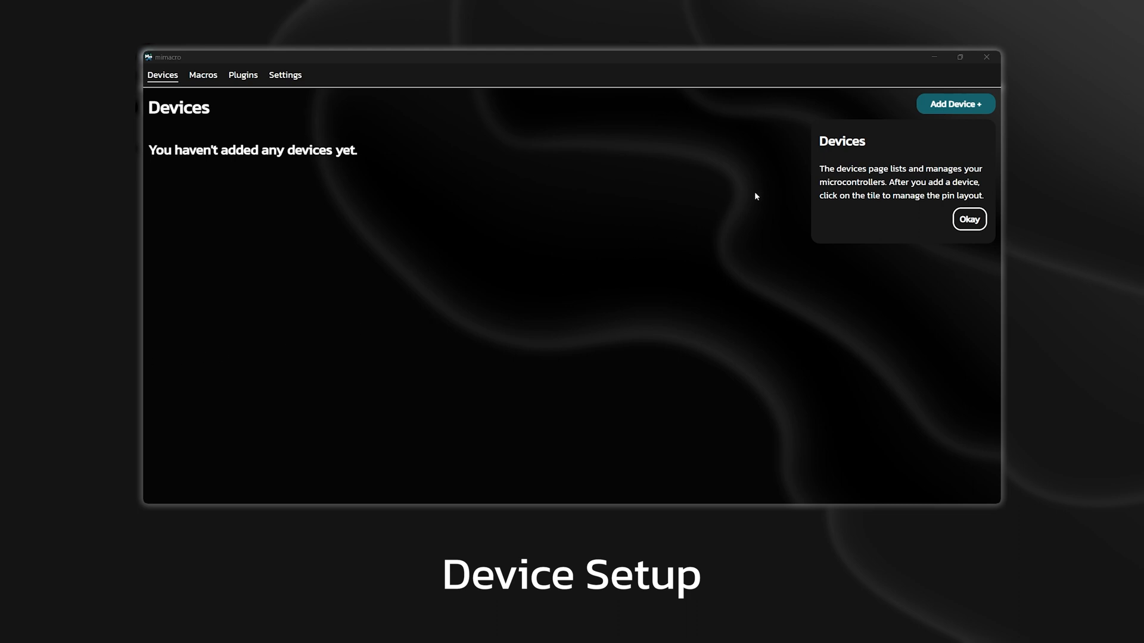
Begin adding a new device from the Devices page with Add Device +
click(954, 104)
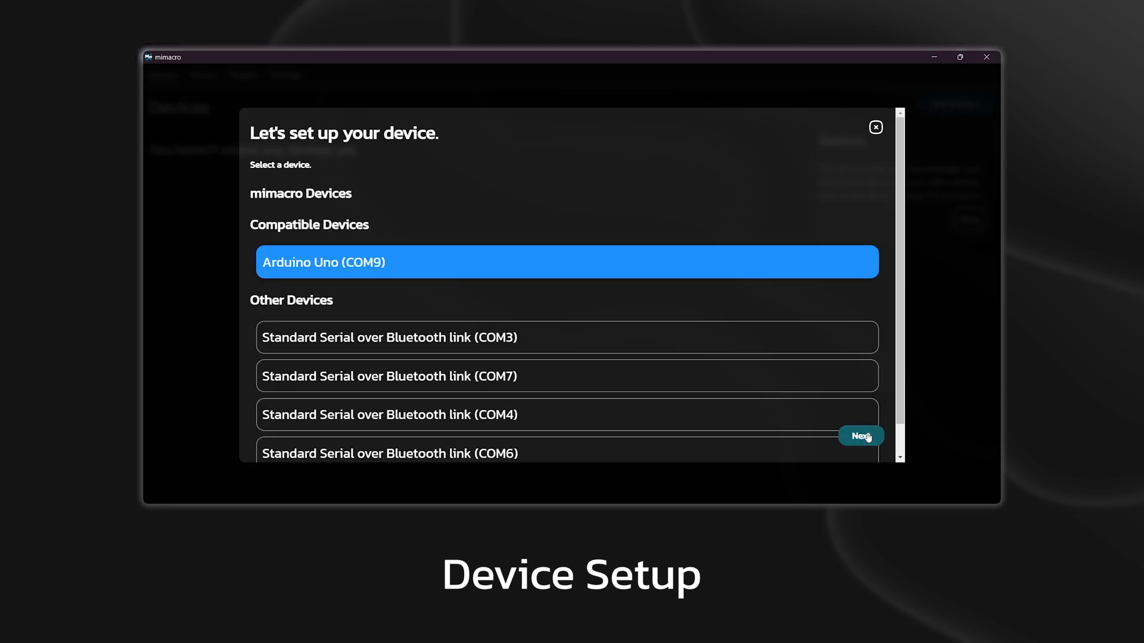
Flash mimacro onto the Arduino Uno on COM9 and nickname it 'Arduino Uno'
click(861, 436)
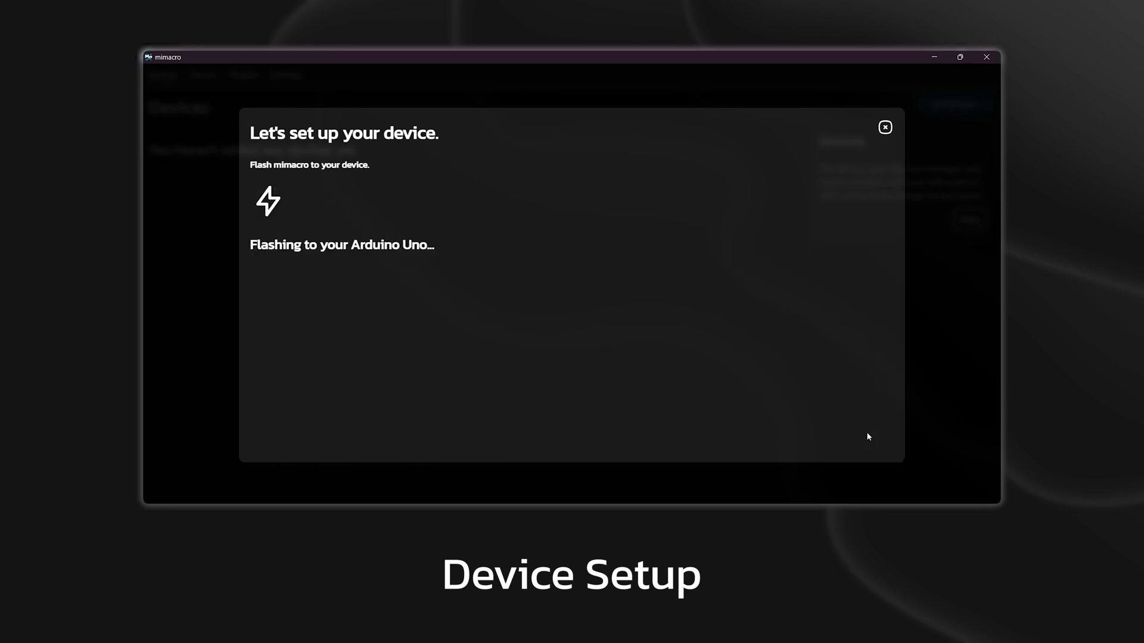
mouse_move(863, 433)
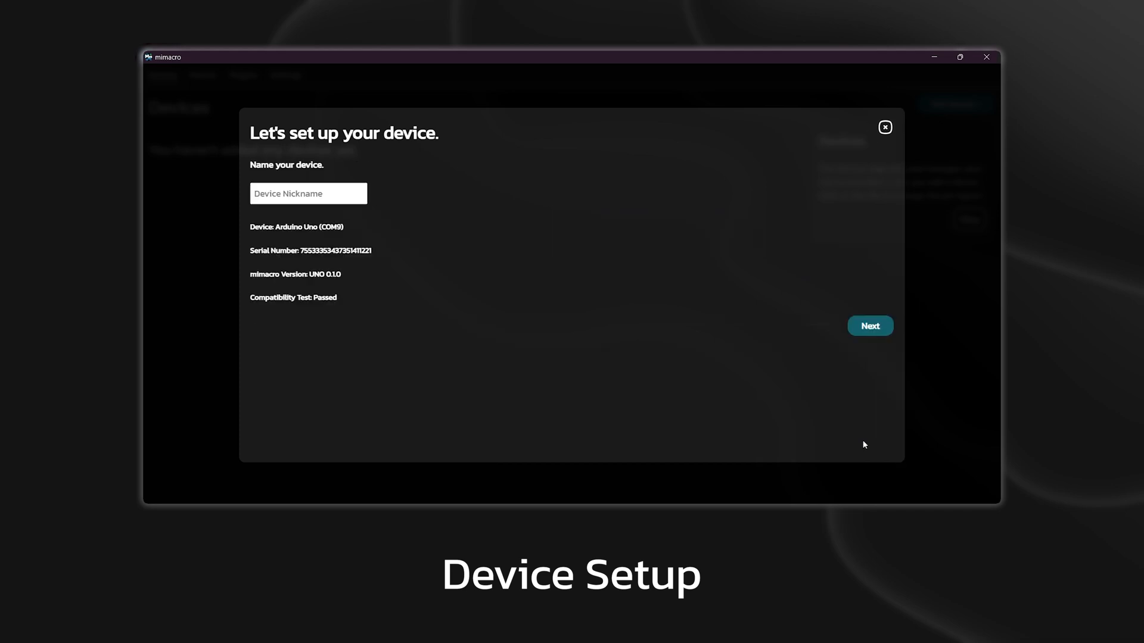
click(307, 193)
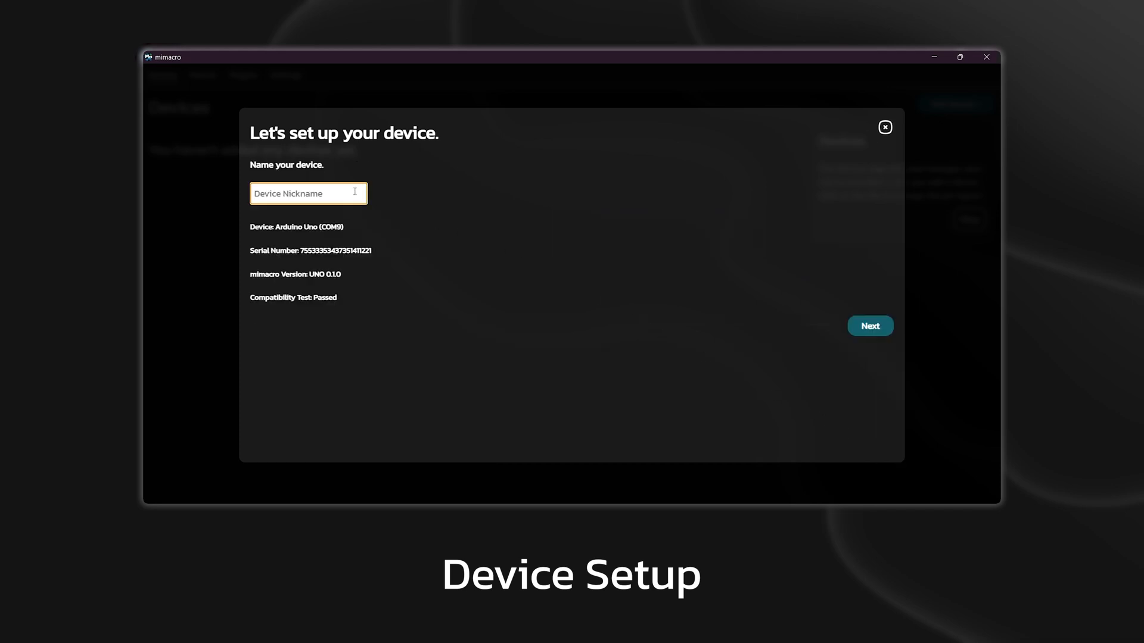
text(Arduino Uno)
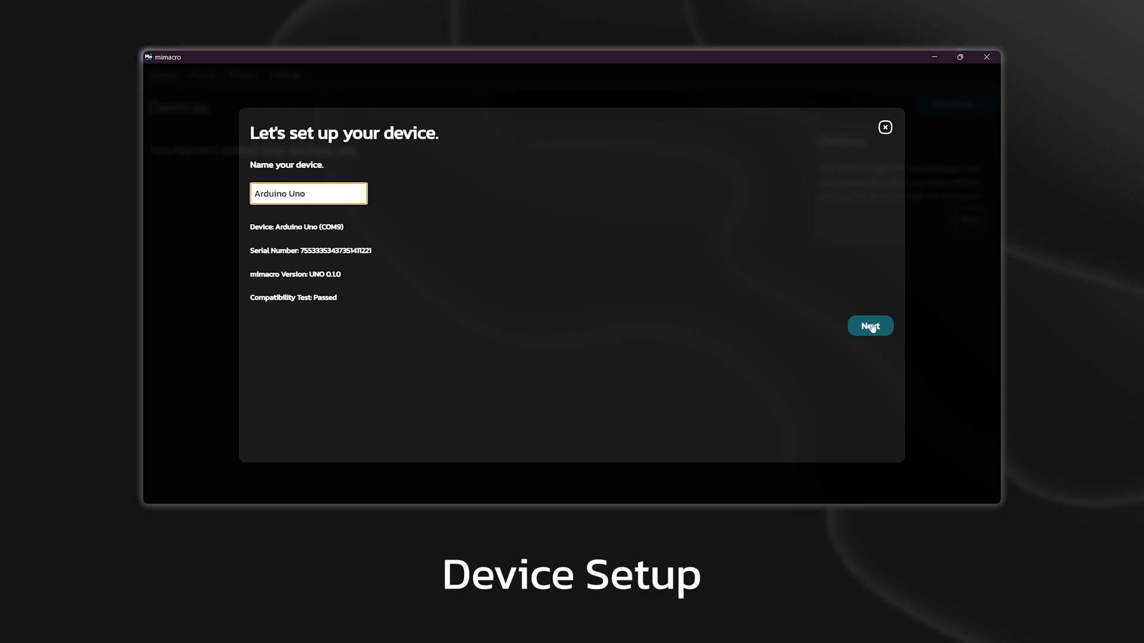
click(870, 327)
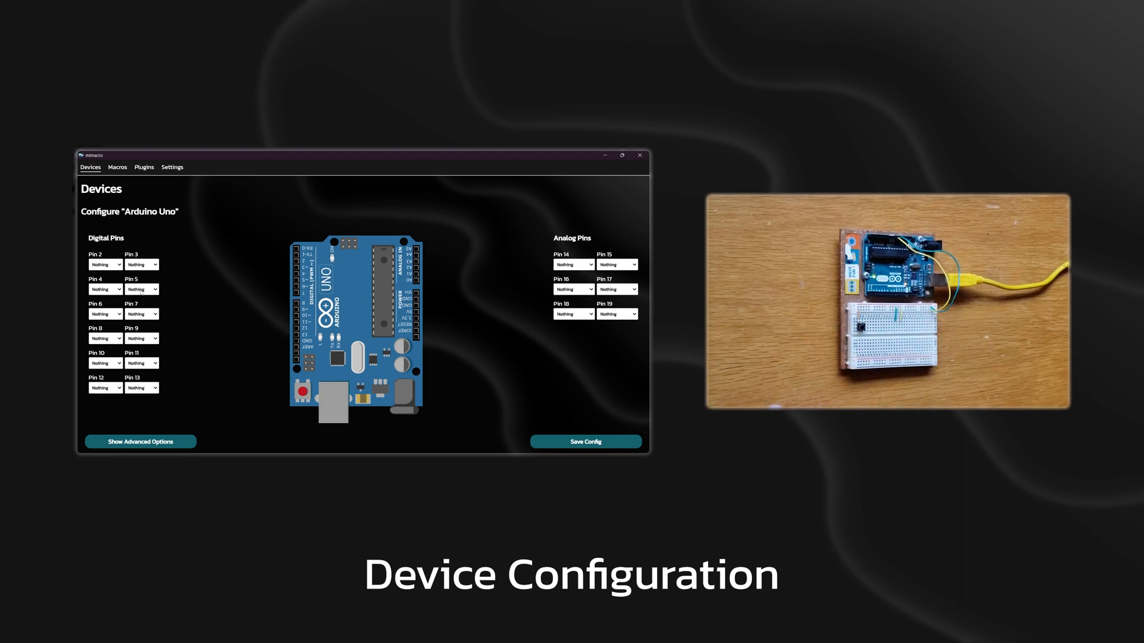
Assign pin 5 as a Button input and pin 16 as a Potentiometer input
click(140, 289)
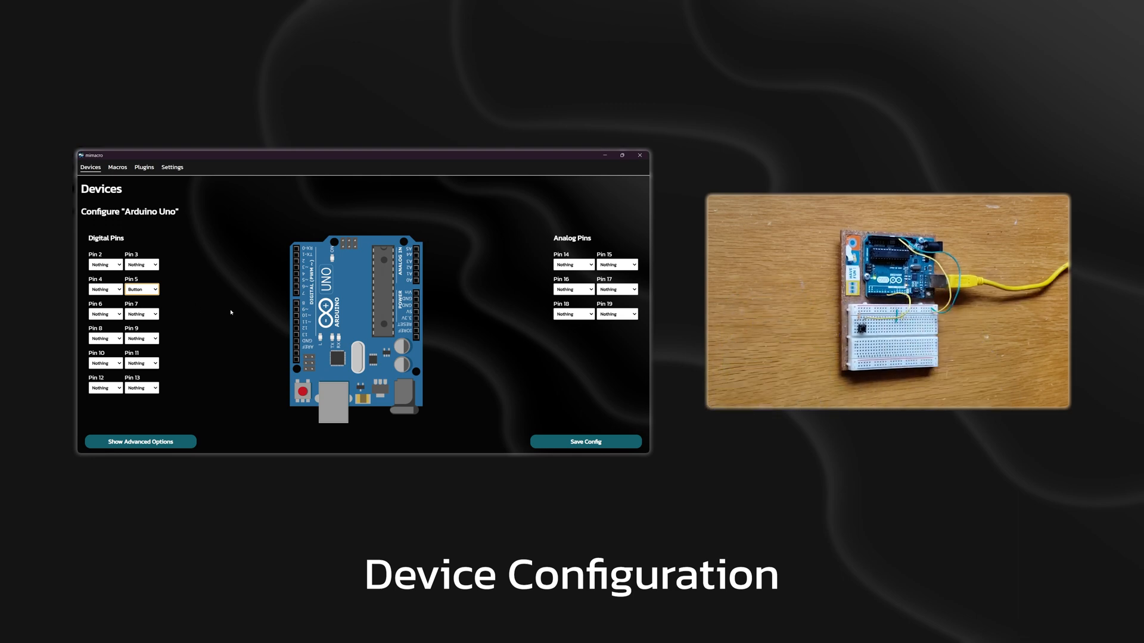
click(572, 288)
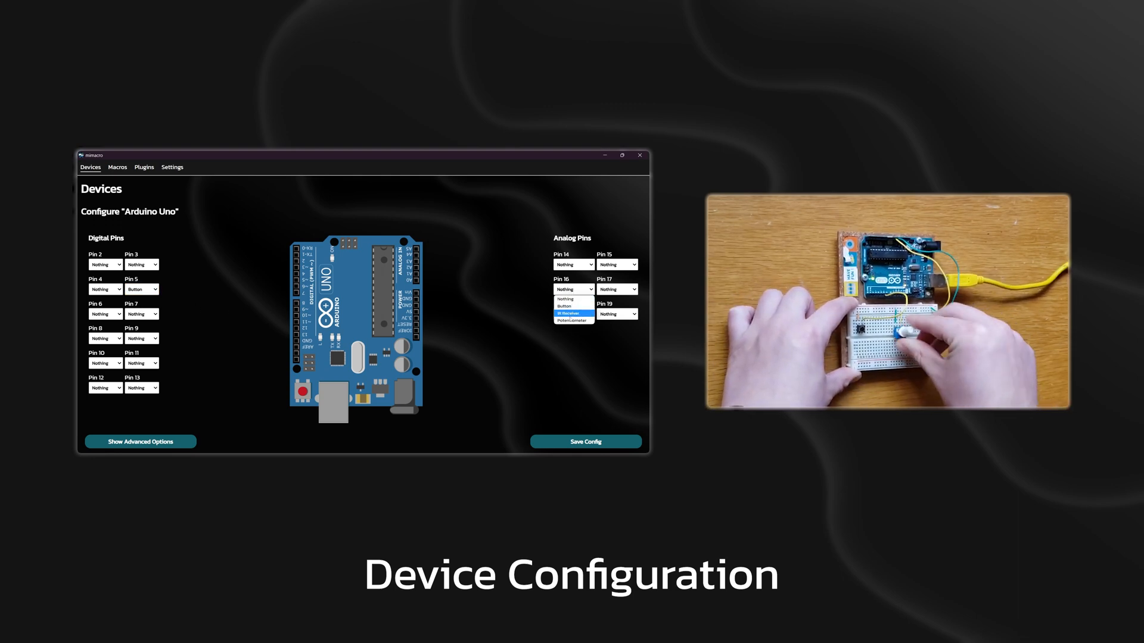
click(140, 441)
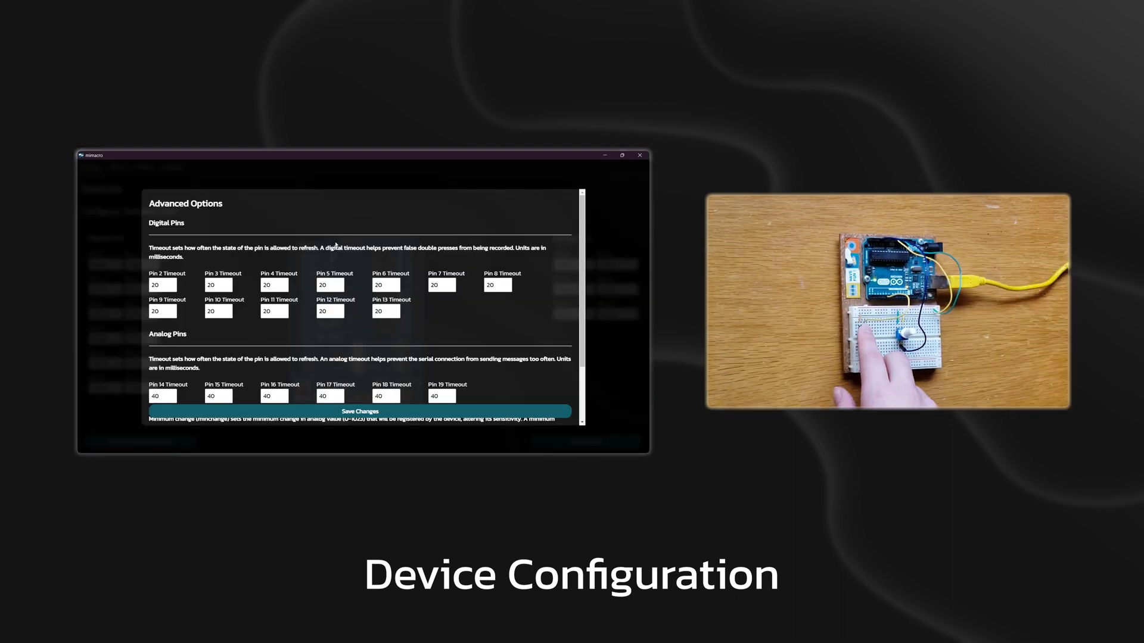
Scroll through the advanced digital and analog pin timeout fields
scroll(down, 3)
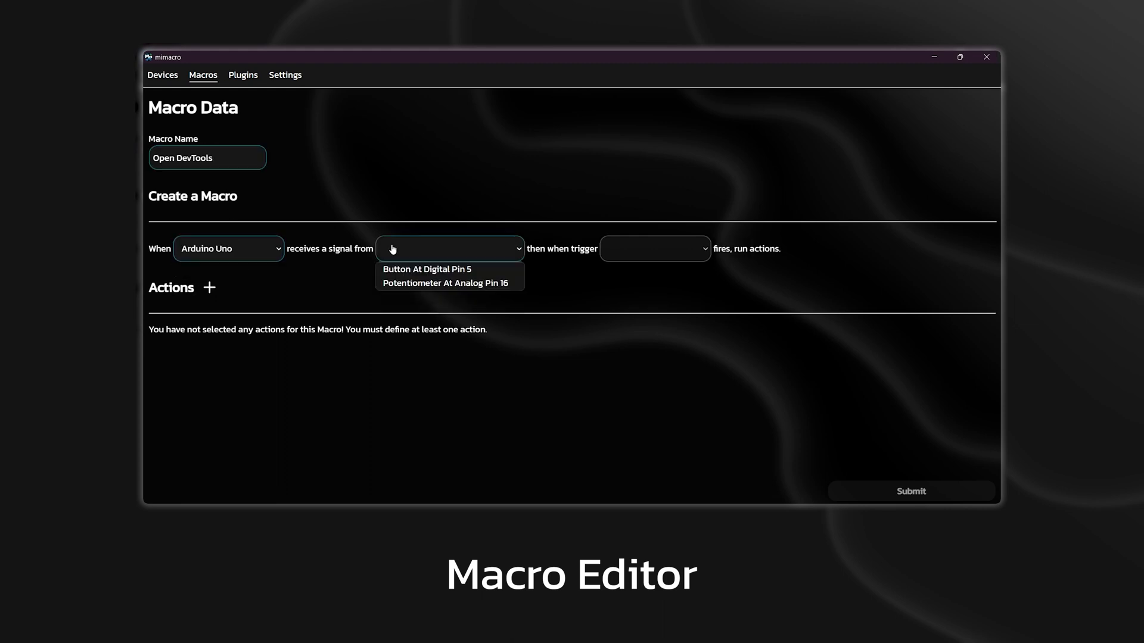
Save the Open DevTools macro: button pin 5 Down triggers a Ctrl+Shift+I key press
click(426, 269)
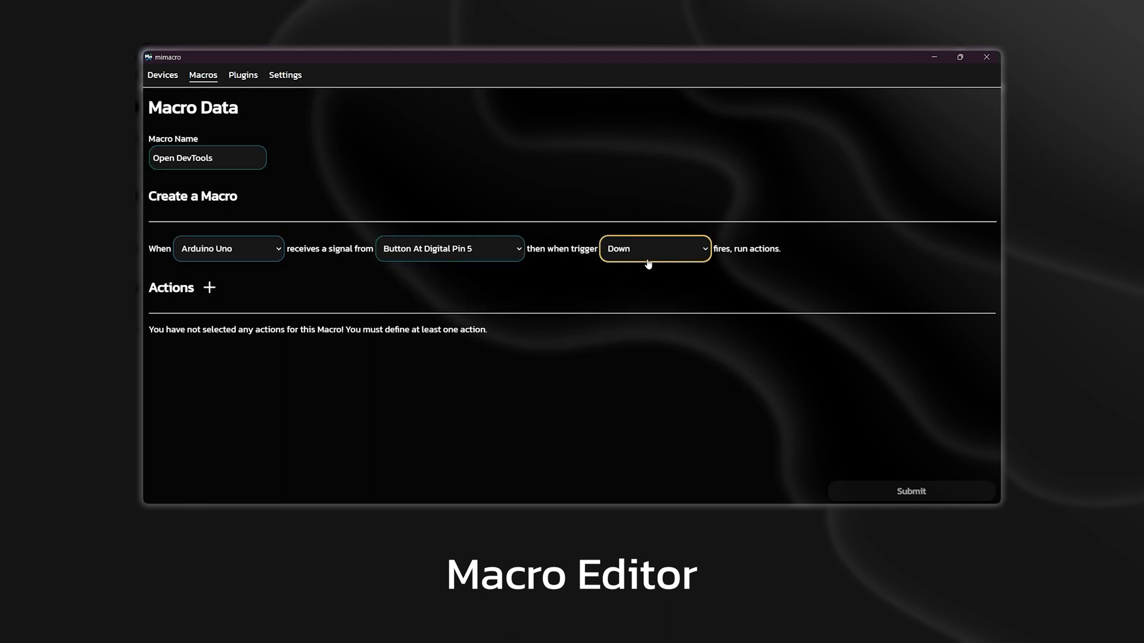
click(209, 287)
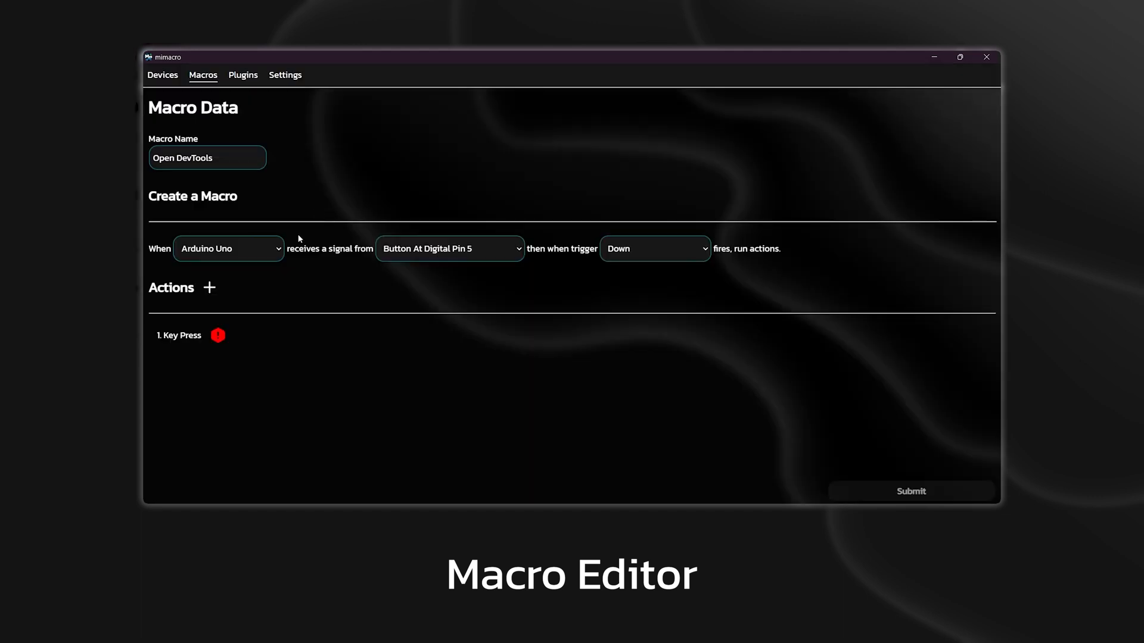
click(180, 335)
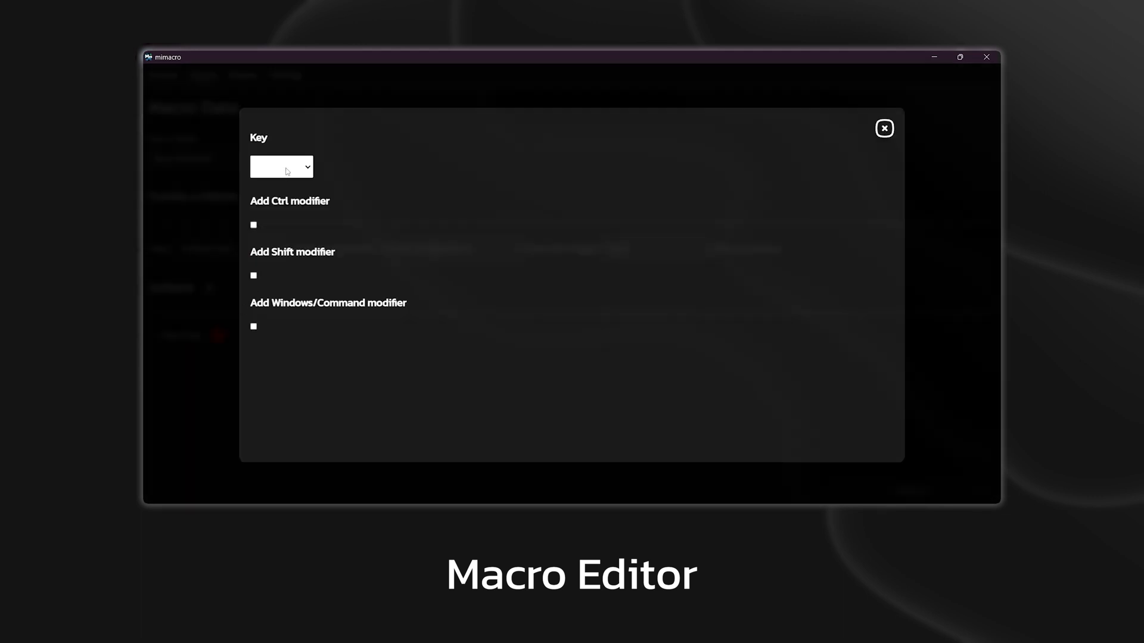
click(252, 225)
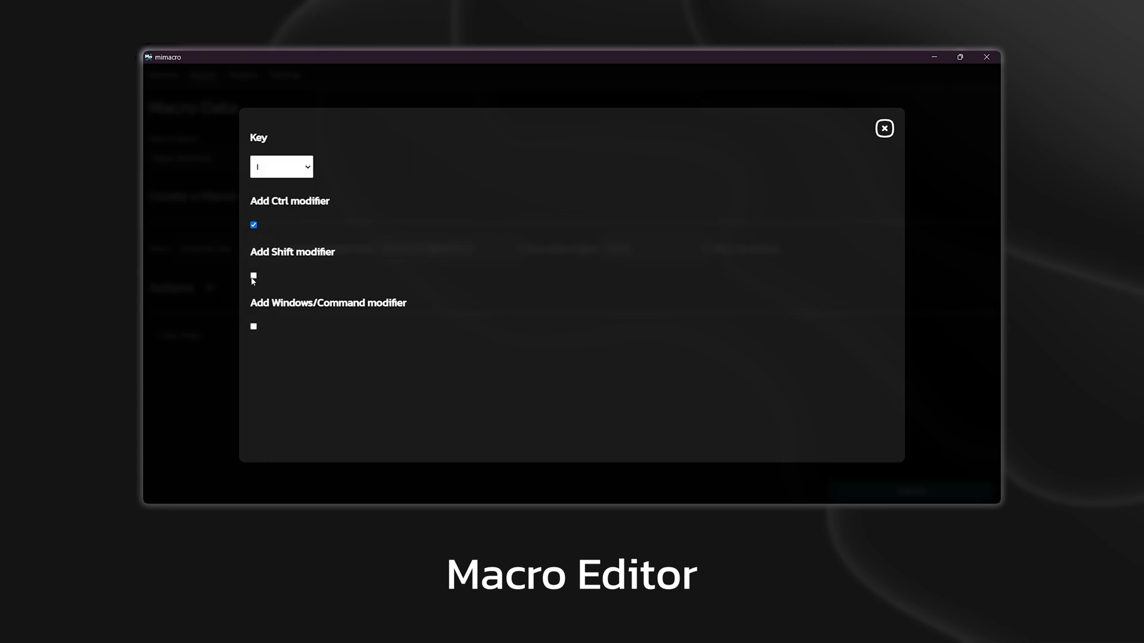
click(883, 128)
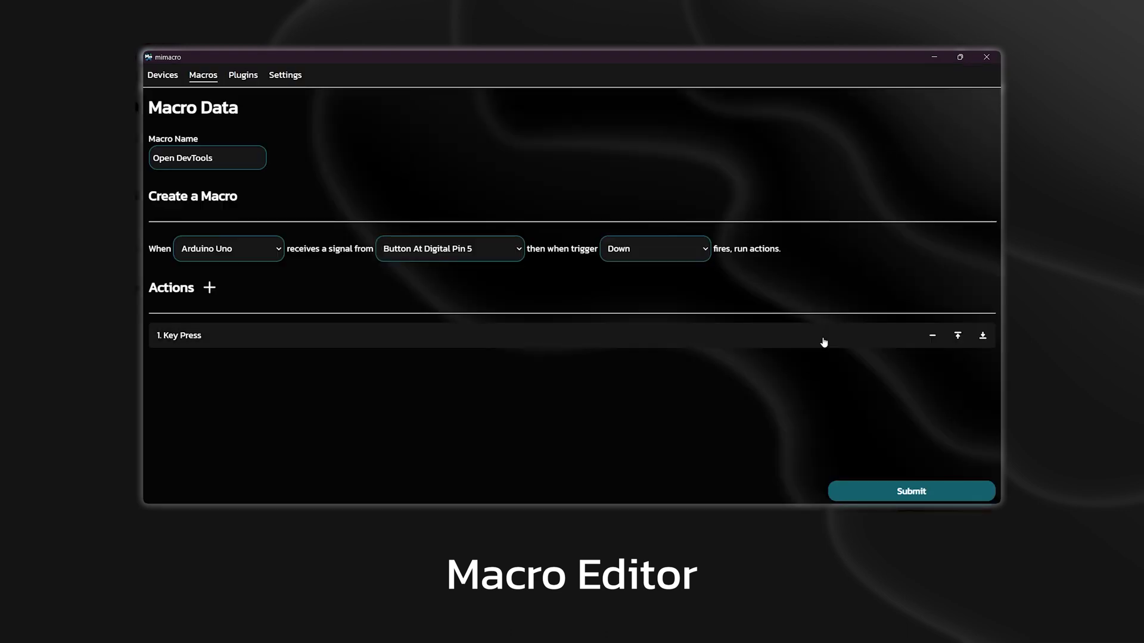
click(910, 491)
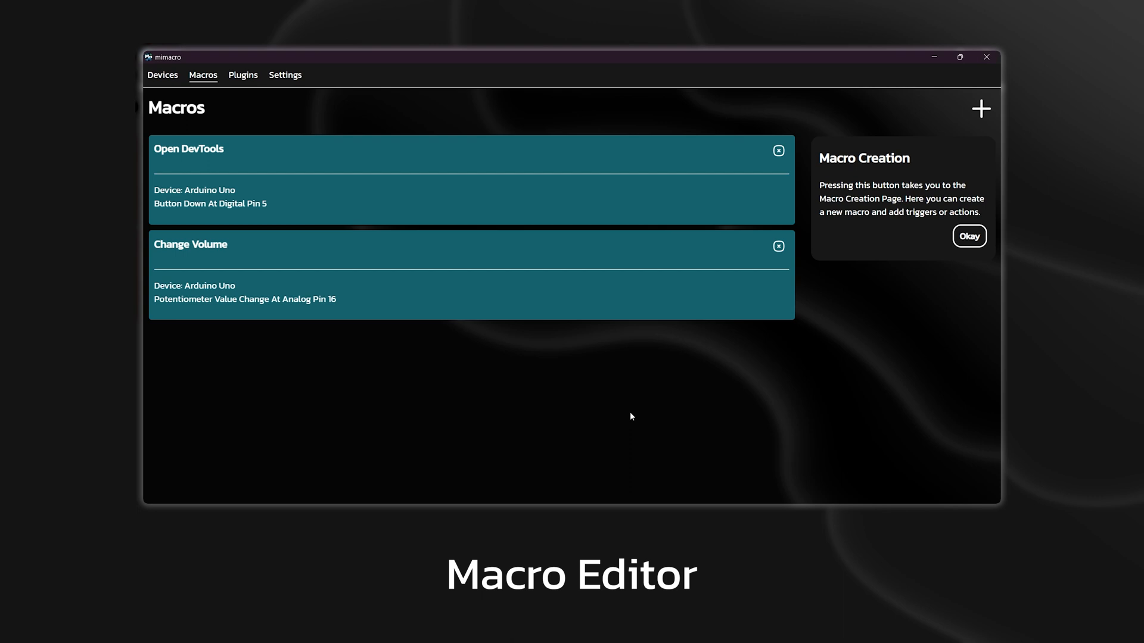
Bring up the developer tools with F12 and go to the Plugins page
key(F12)
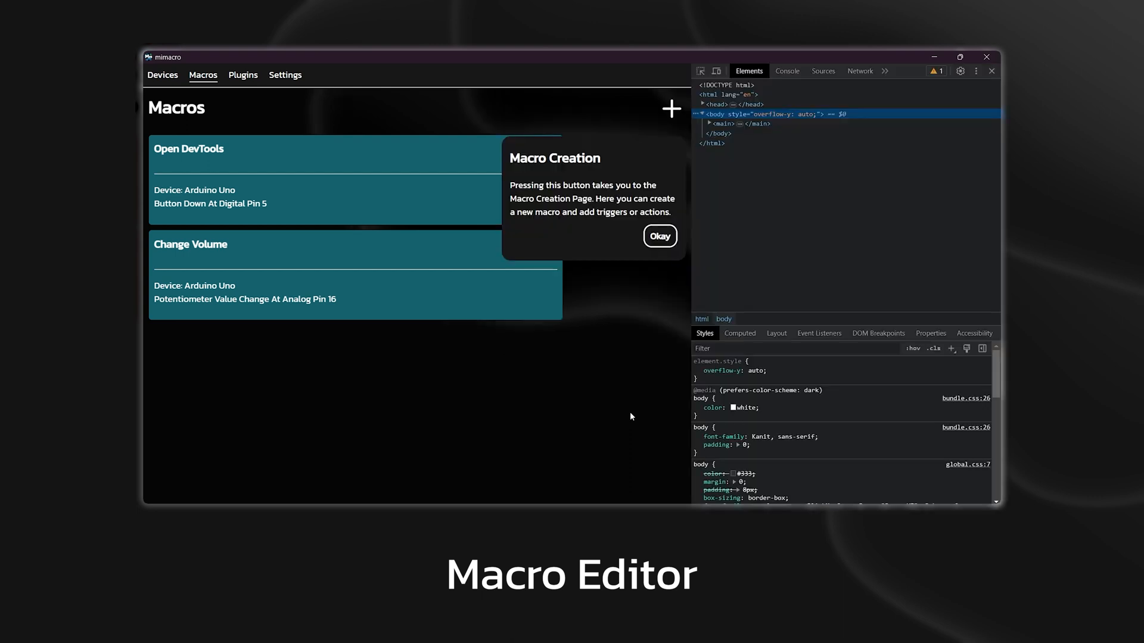
click(243, 74)
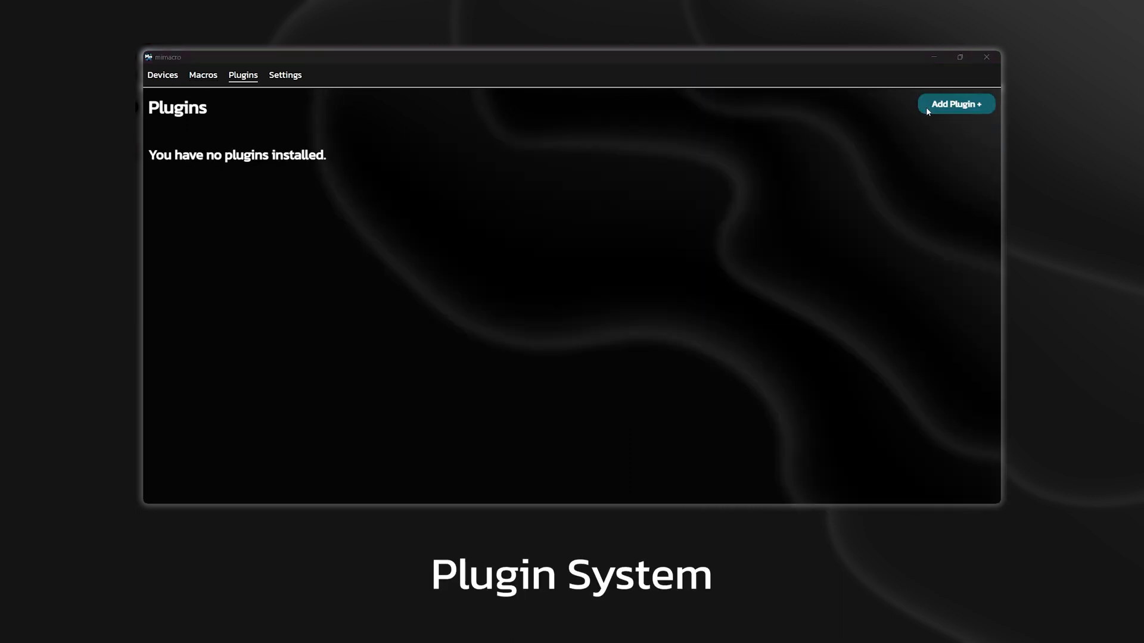
Install the Windows Shortcuts plugin 1.0.0 and review its details and readme
click(956, 104)
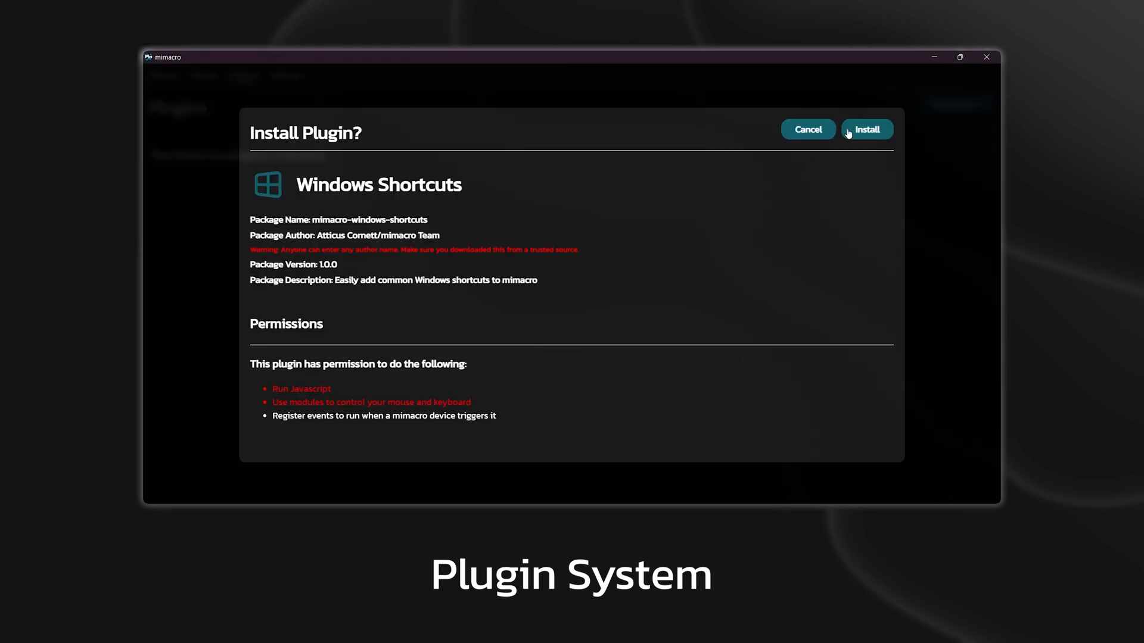
click(867, 129)
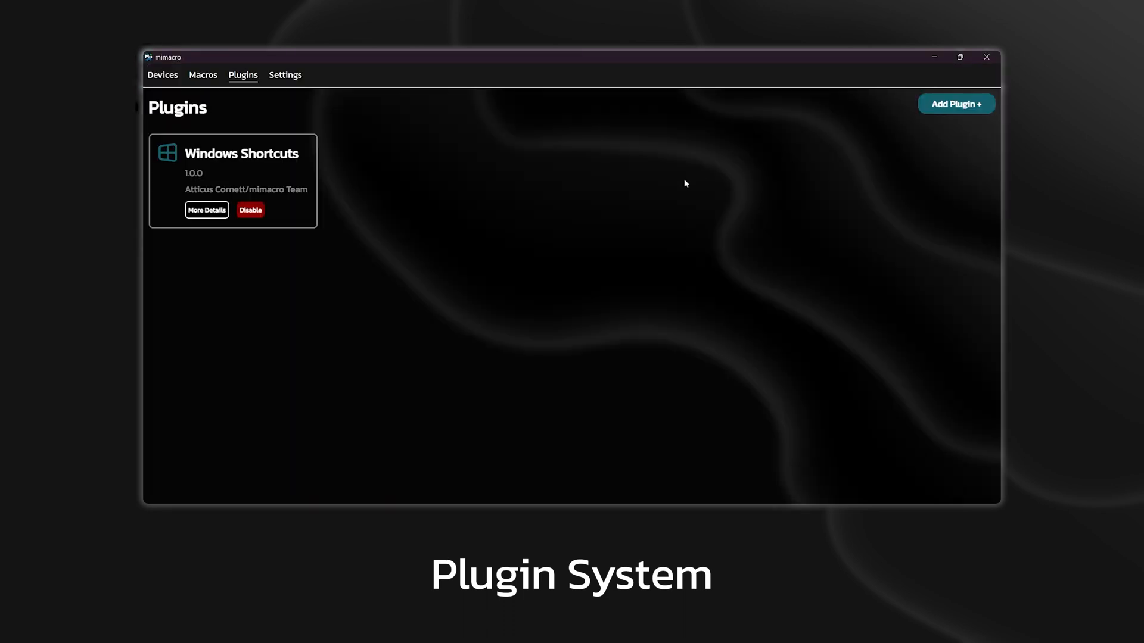
click(206, 209)
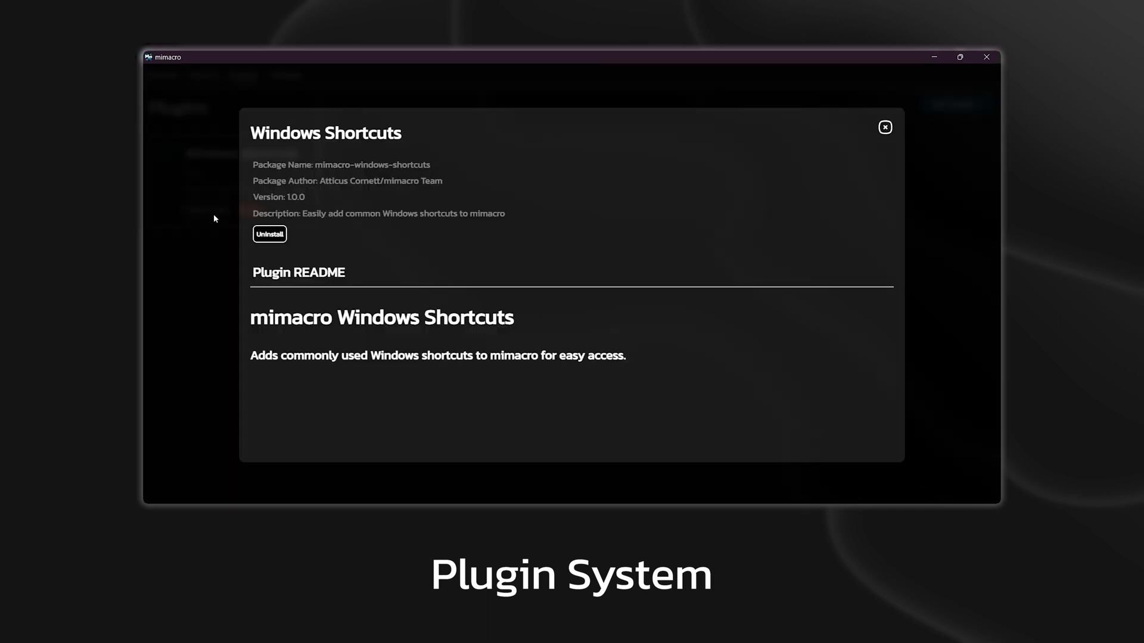
mouse_move(753, 119)
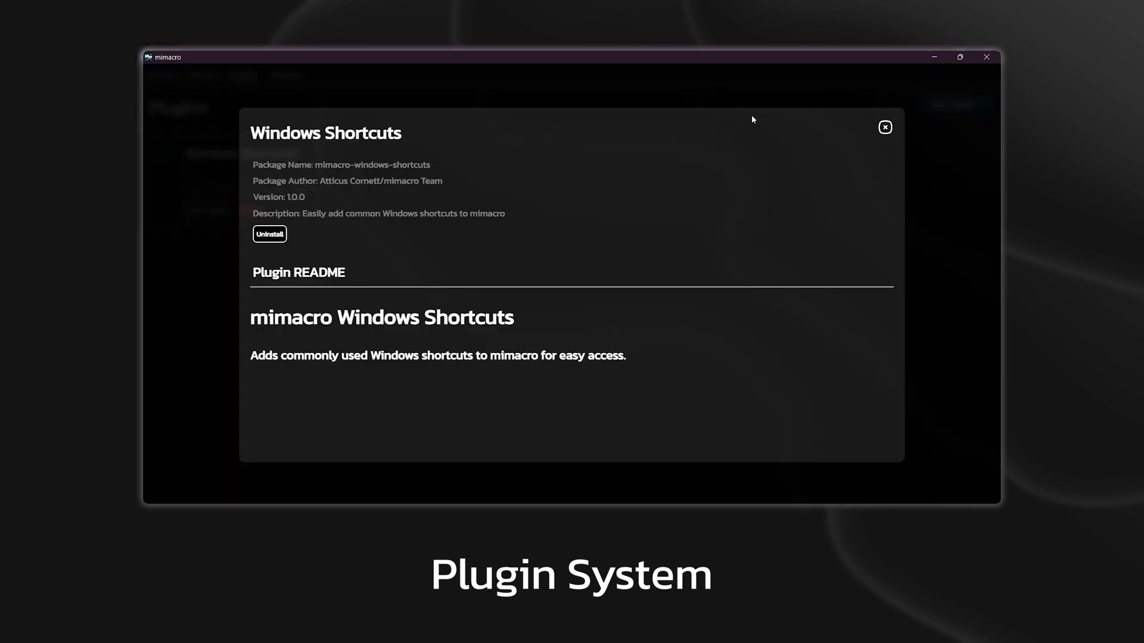
click(885, 127)
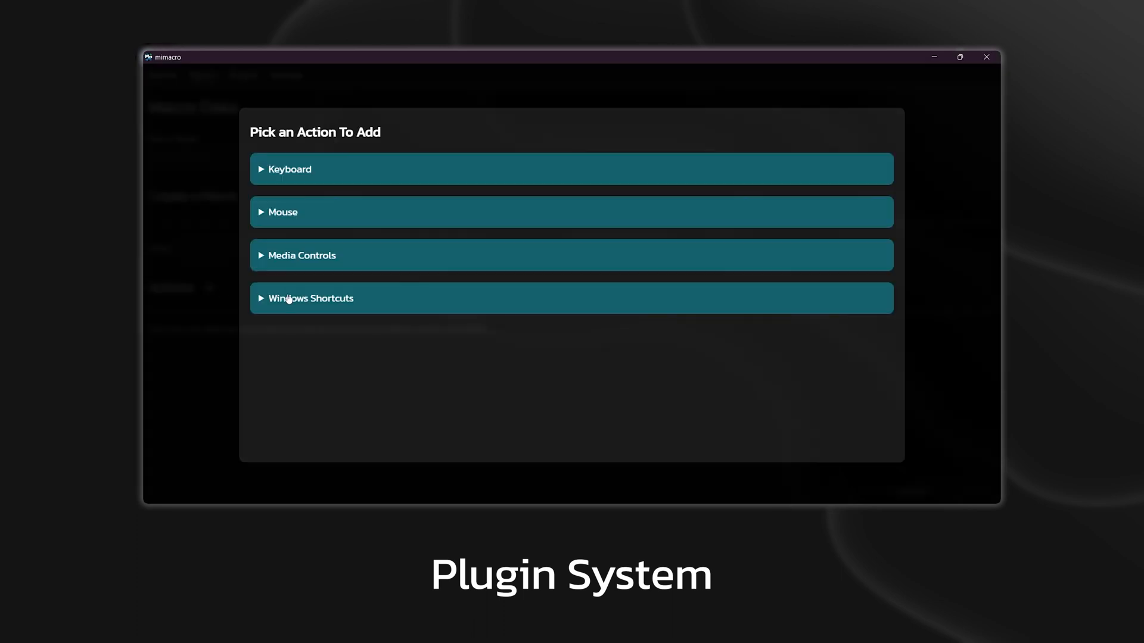
Expand the Windows Shortcuts action group showing Copy, Paste and Lock Computer
click(310, 298)
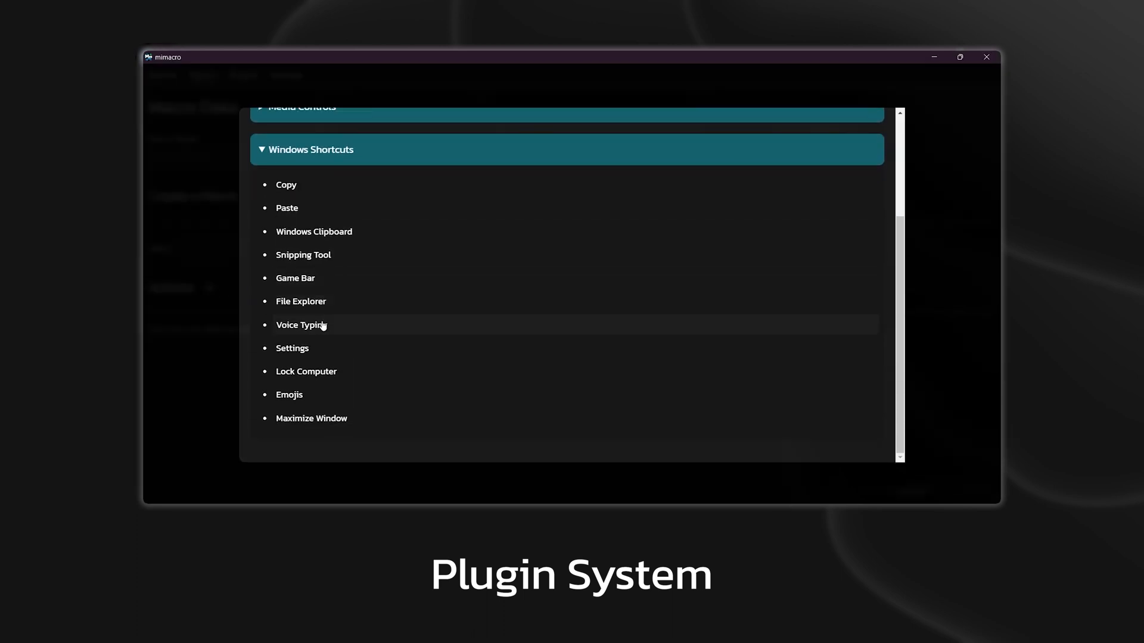
mouse_move(330, 255)
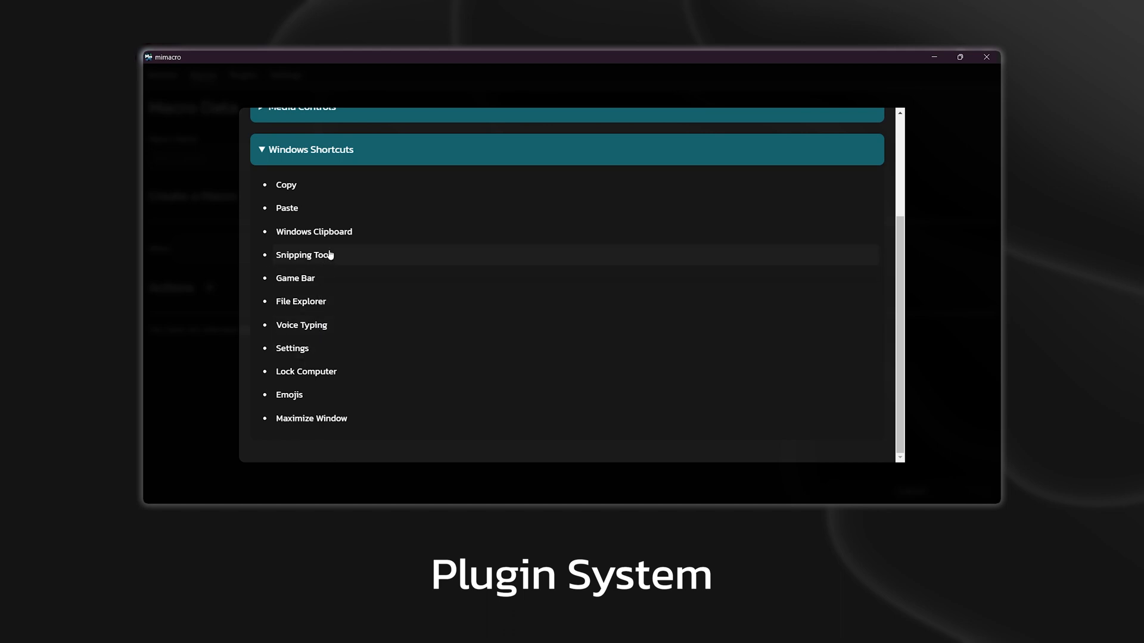